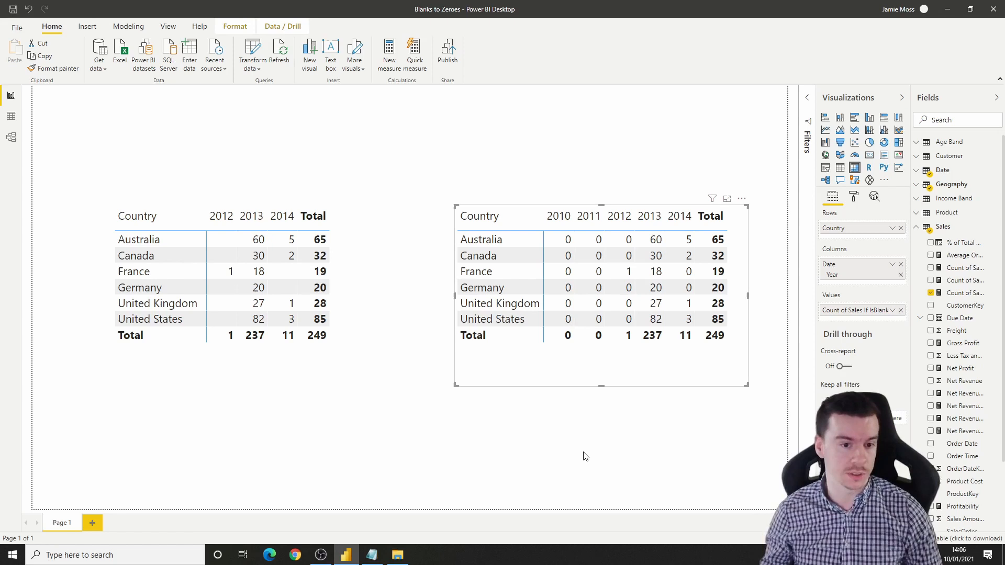
mouse_move(596, 463)
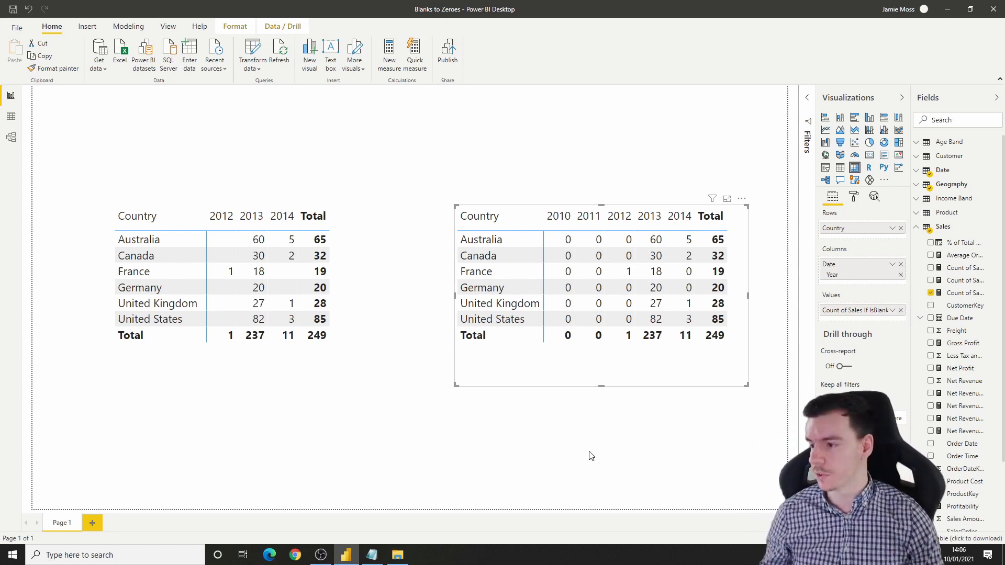
Step: Show the IF(ISBLANK) DAX of the Count of Sales If IsBlank measure
left_click(965, 293)
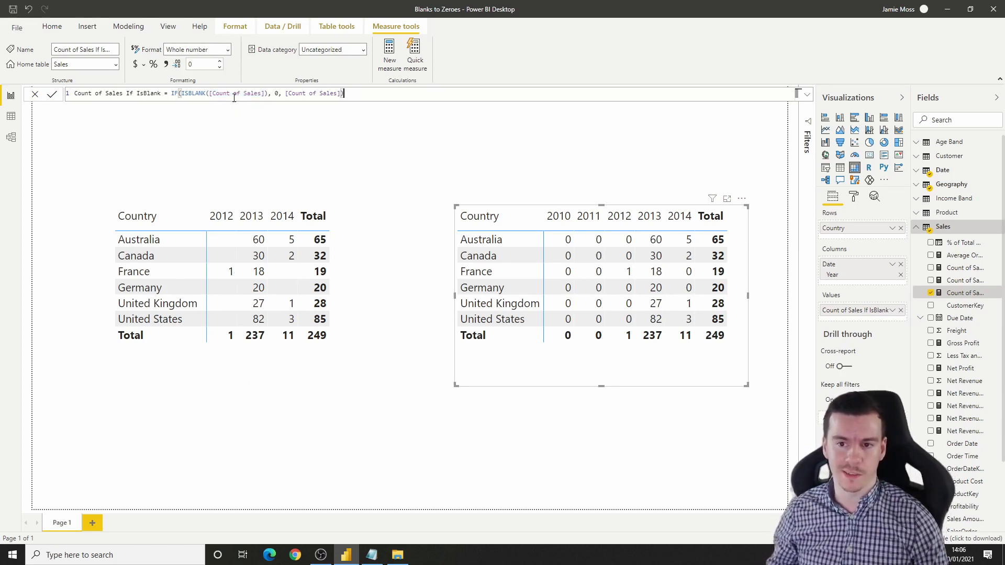
Step: Highlight parts of the IF(ISBLANK()) formula, including the ISBLANK function
double_click(193, 93)
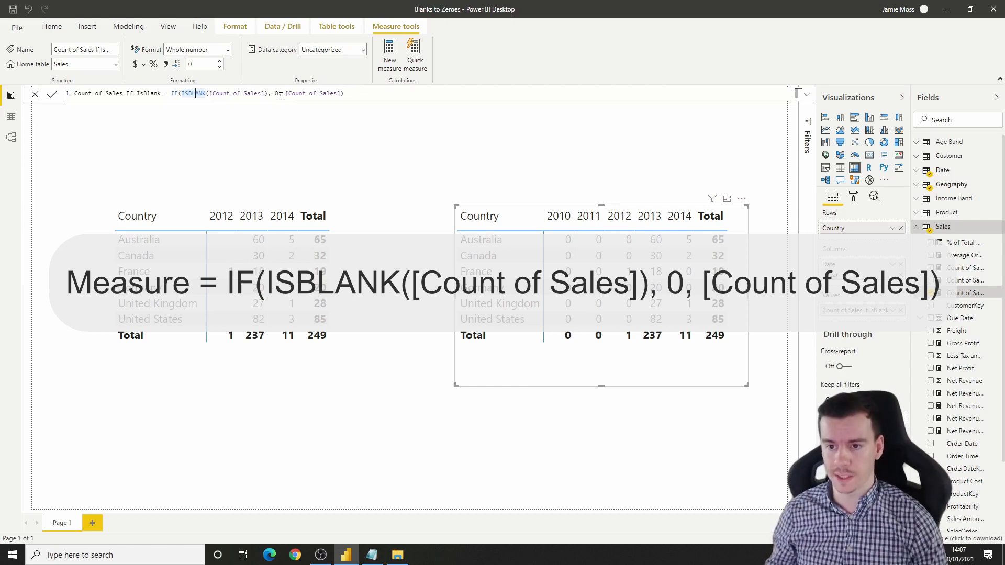
double_click(312, 93)
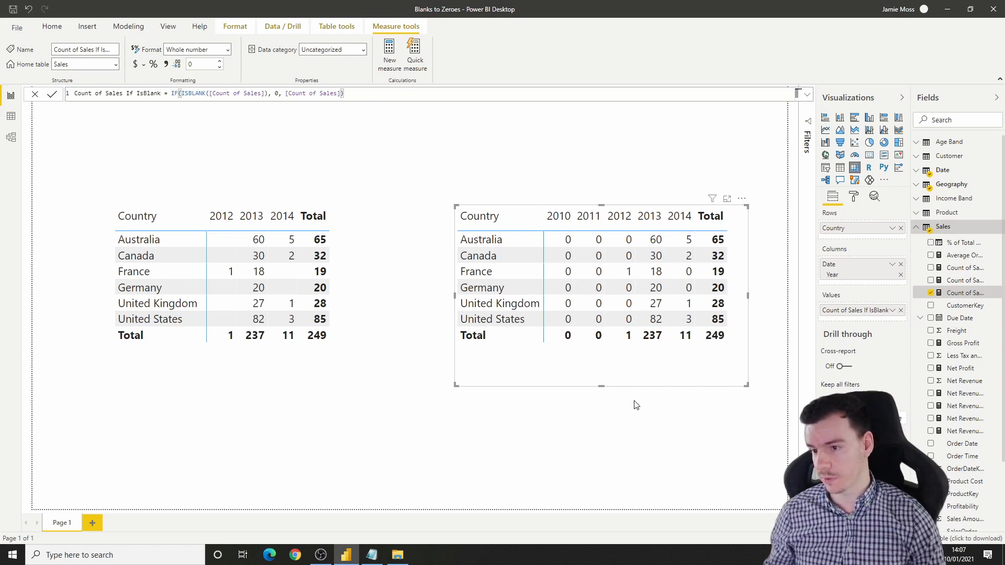
mouse_move(634, 409)
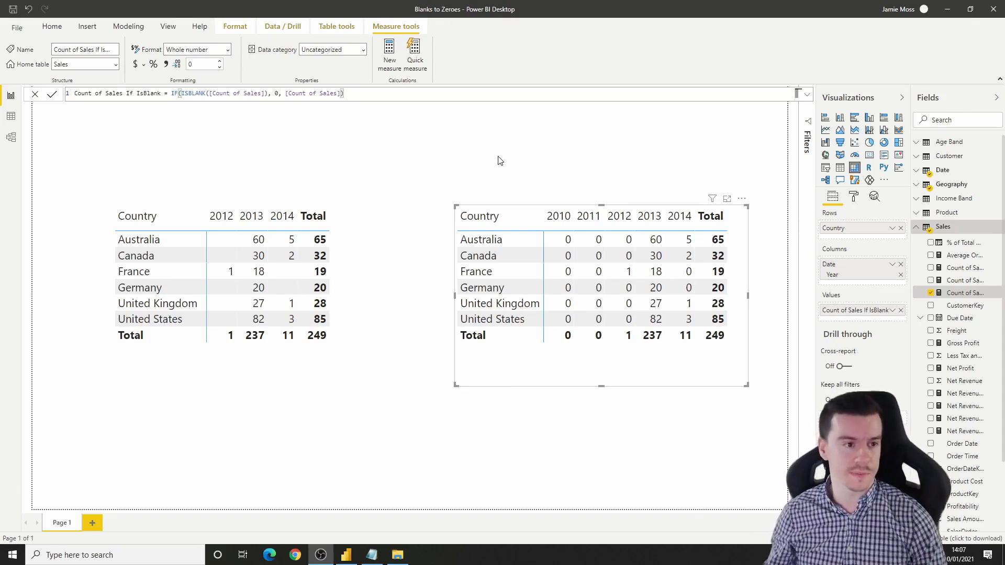
mouse_move(380, 149)
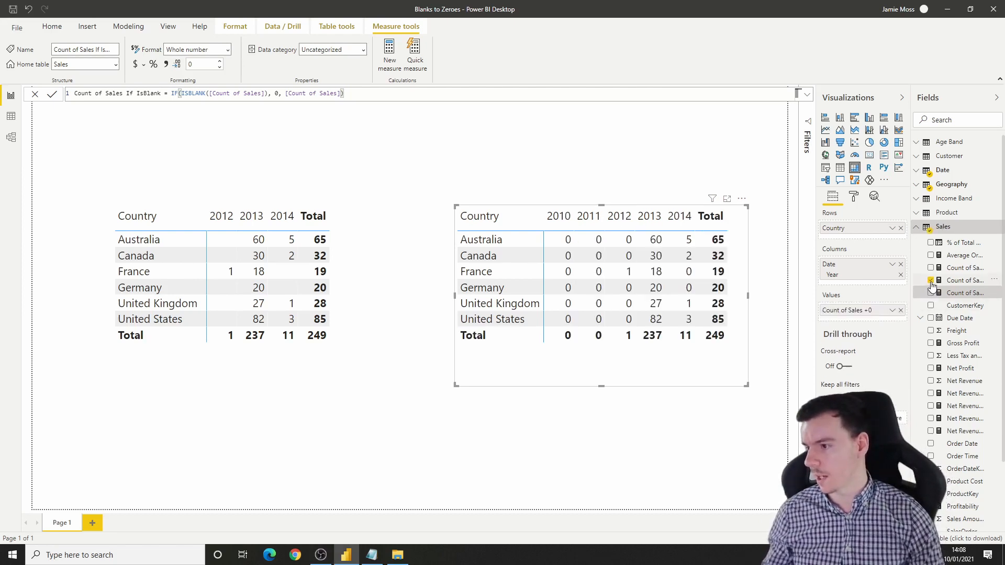
Step: Show the Count of Sales +0 measure's DAX, [Count of Sales] + 0
left_click(969, 280)
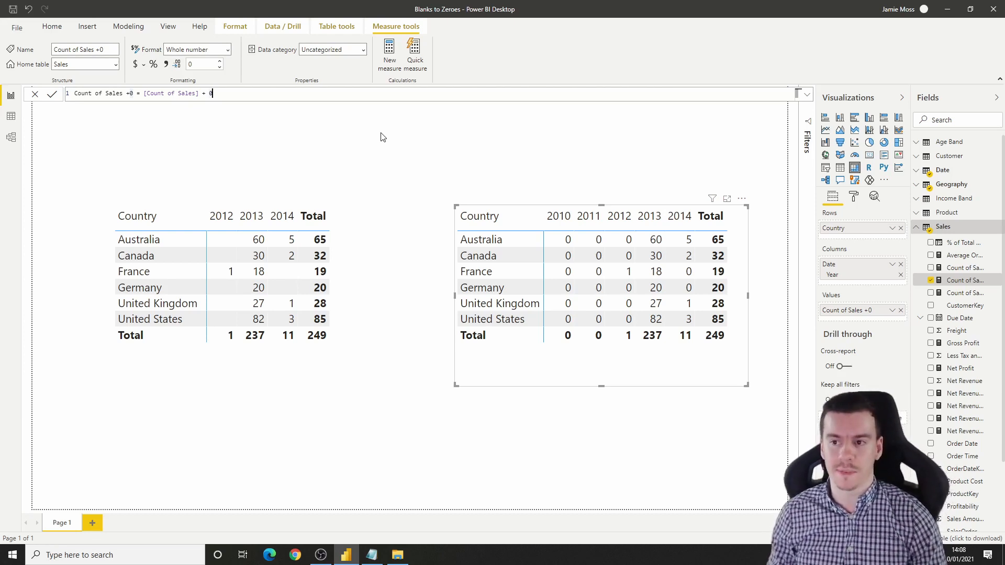
mouse_move(410, 206)
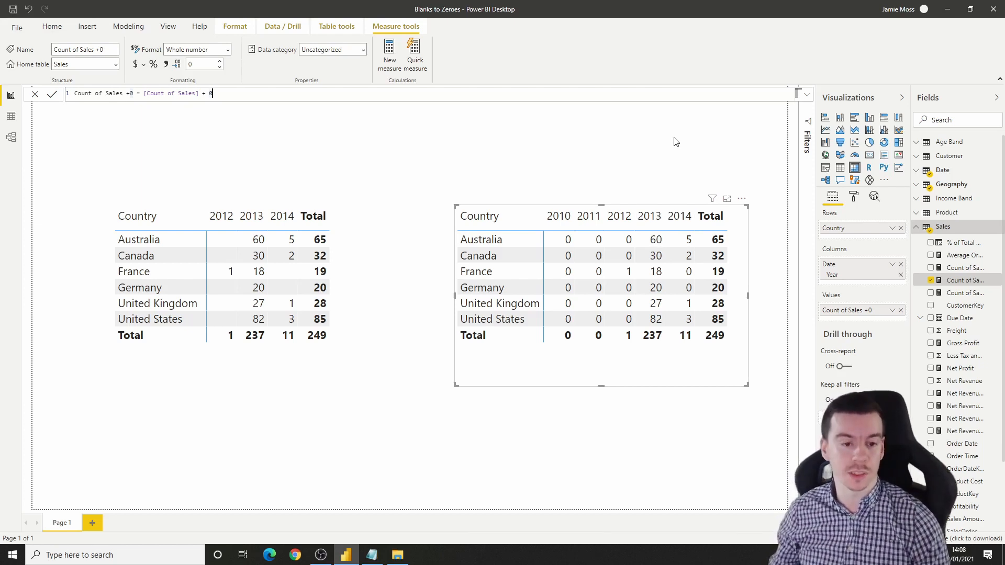
mouse_move(657, 145)
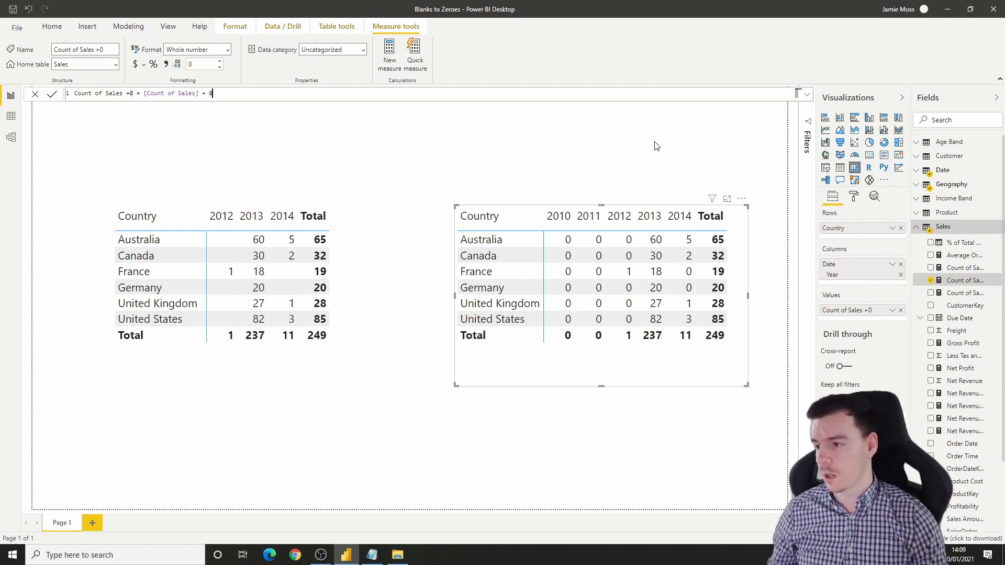